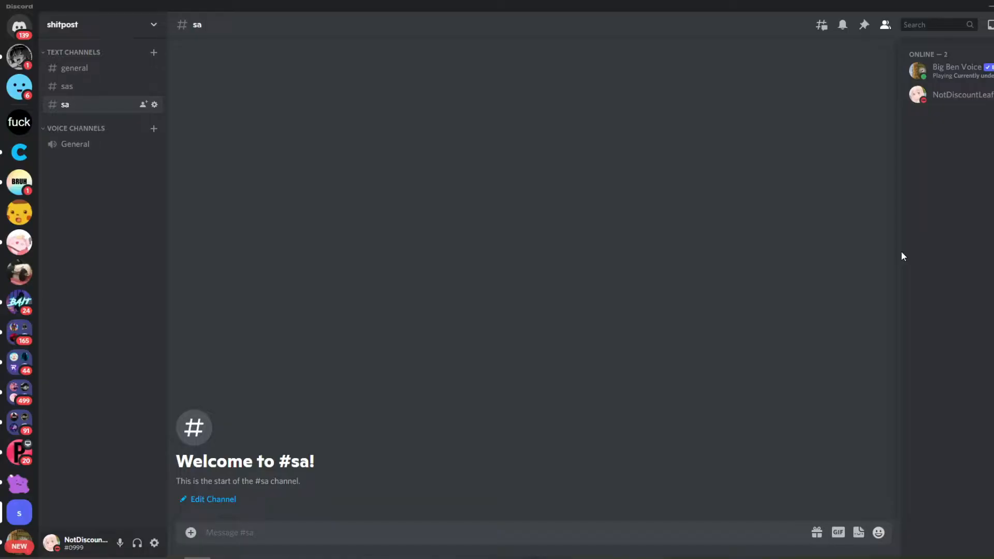
pyautogui.moveTo(402, 72)
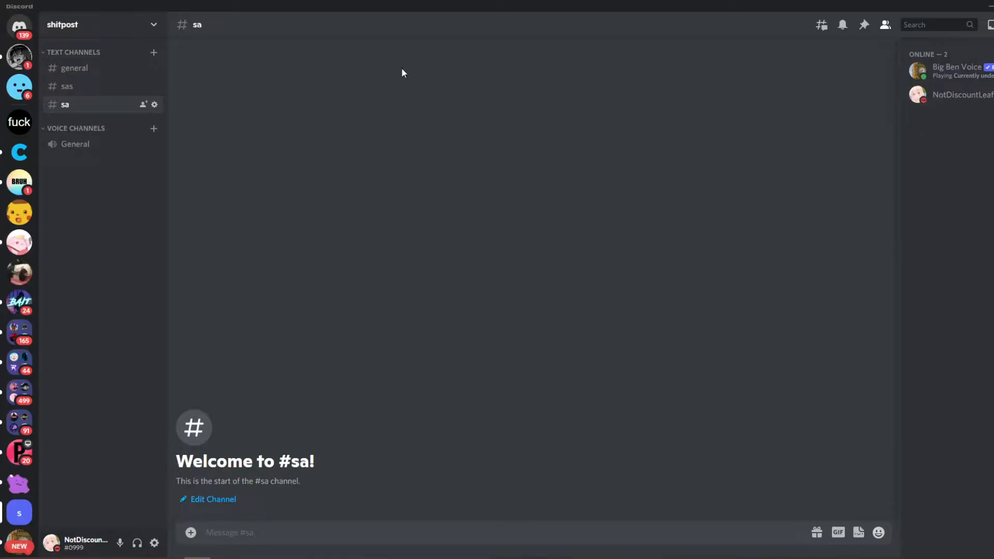
pyautogui.moveTo(921, 107)
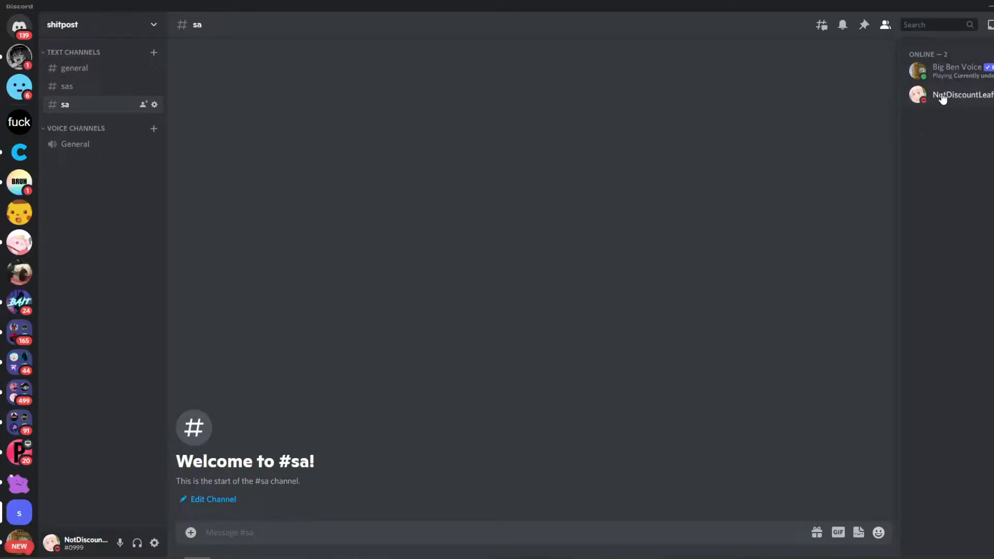
# Step: Show the member context menu for your own entry in the shitpost member list
pyautogui.rightClick(960, 94)
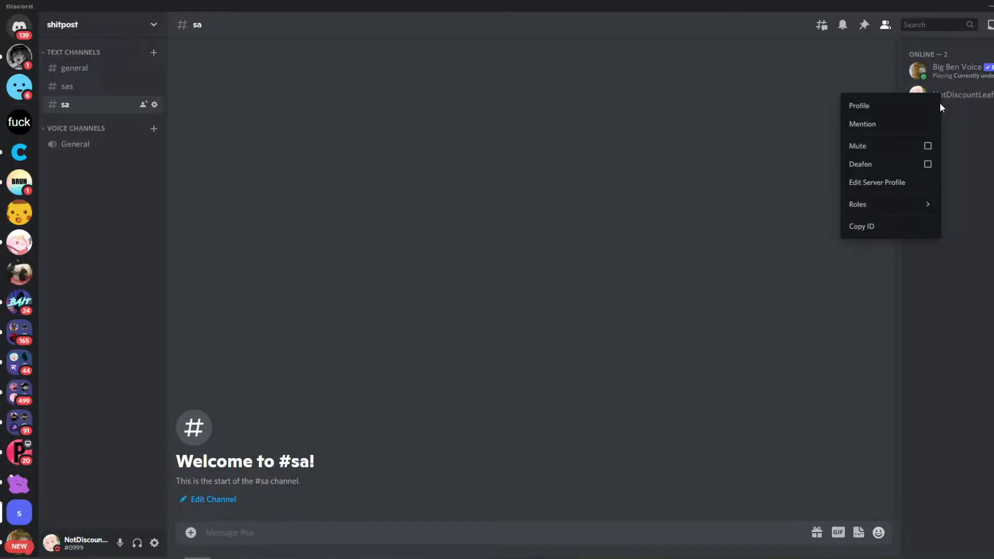
pyautogui.moveTo(890, 183)
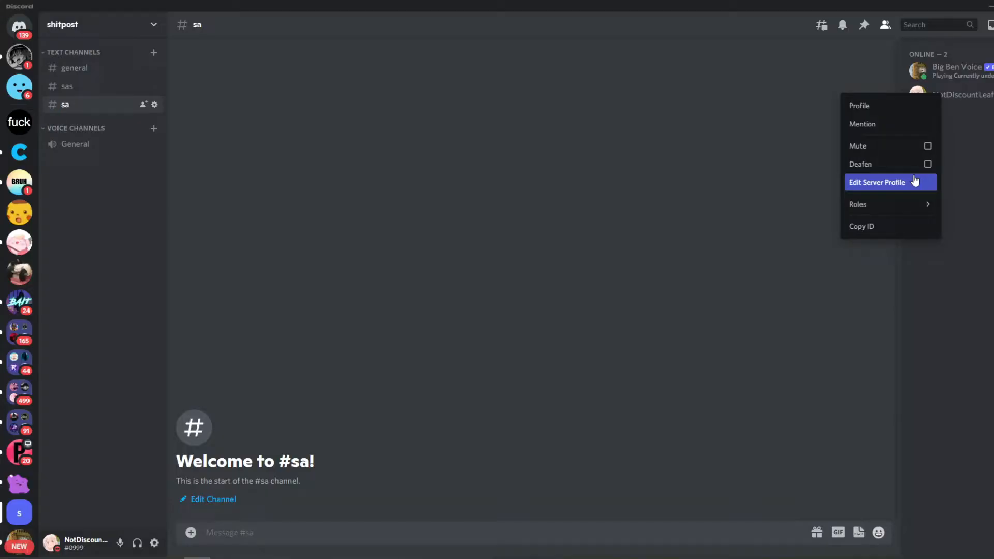
pyautogui.moveTo(880, 186)
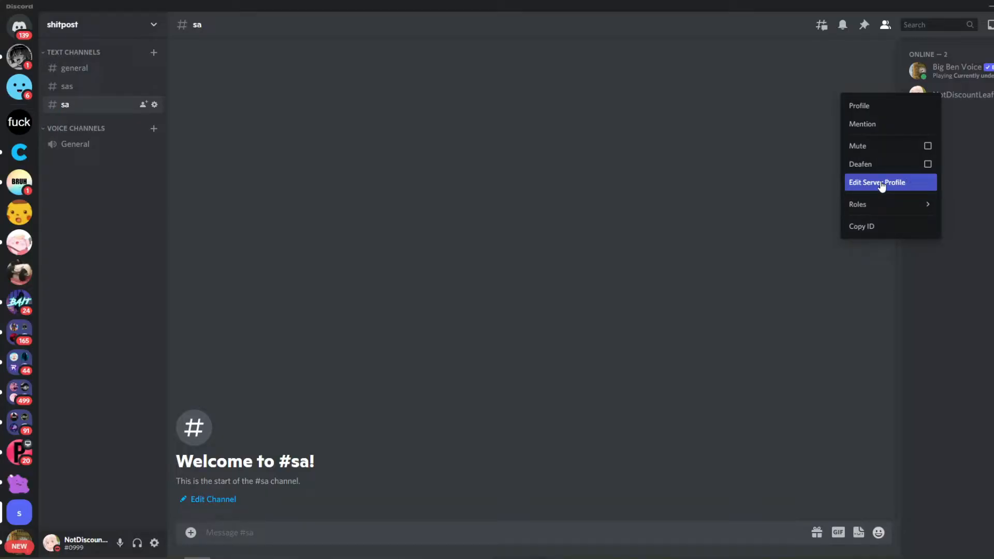
pyautogui.moveTo(880, 192)
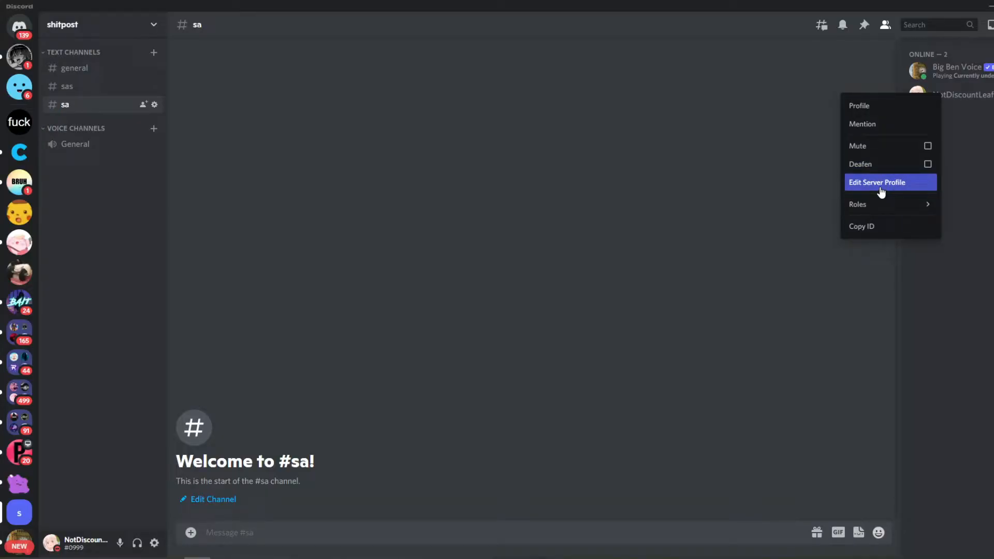
# Step: Save a shitpost-only server profile with a new cropped photo avatar and nickname 'Josh'
pyautogui.click(876, 182)
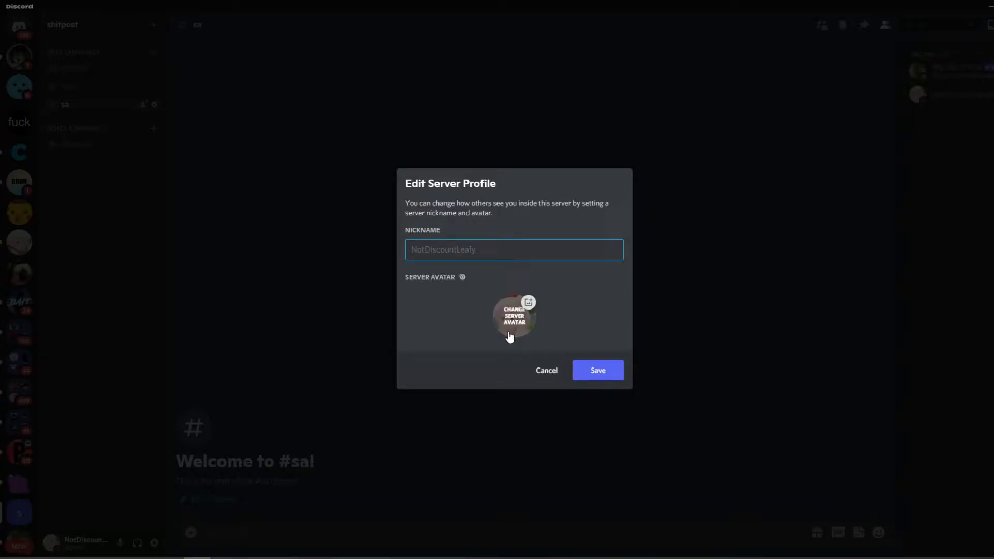
pyautogui.click(514, 314)
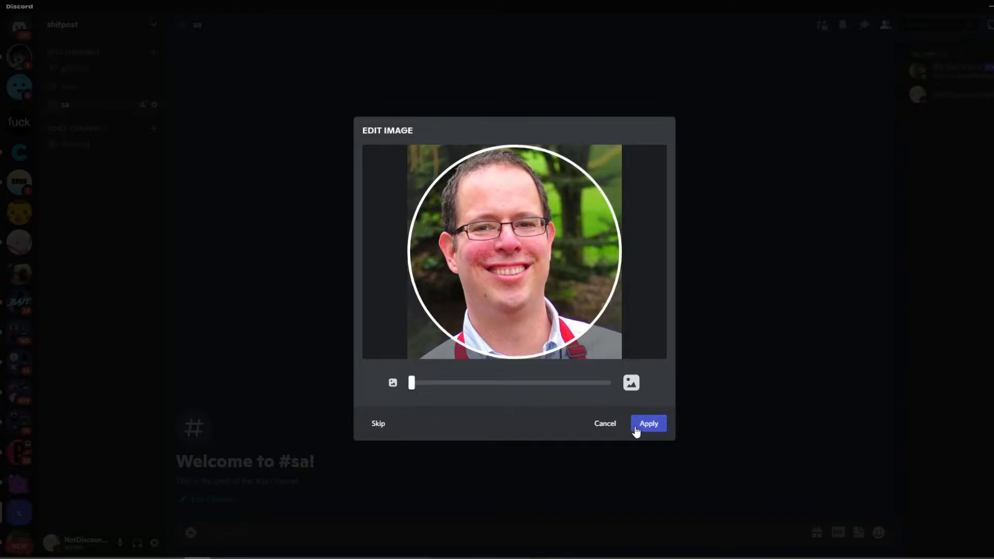
pyautogui.click(647, 422)
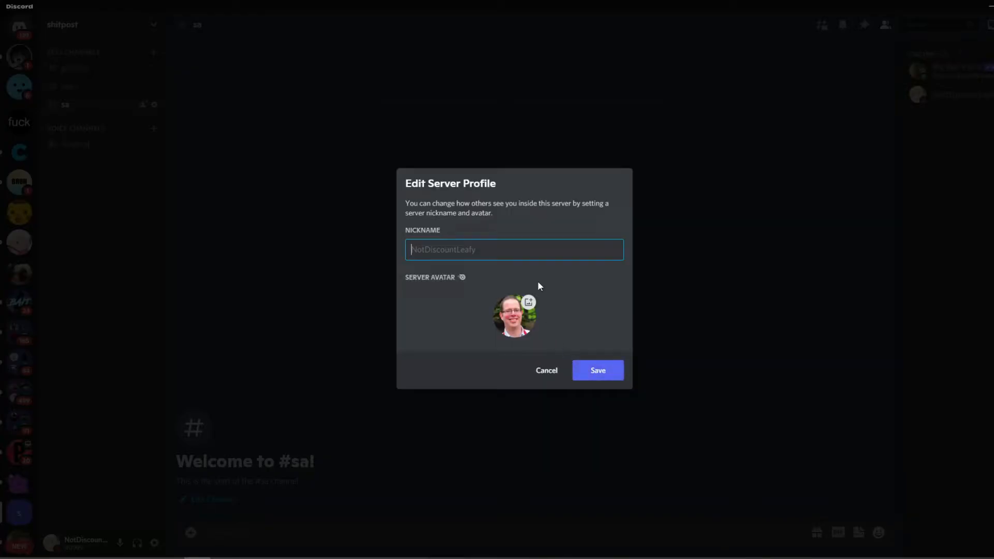
pyautogui.moveTo(700, 292)
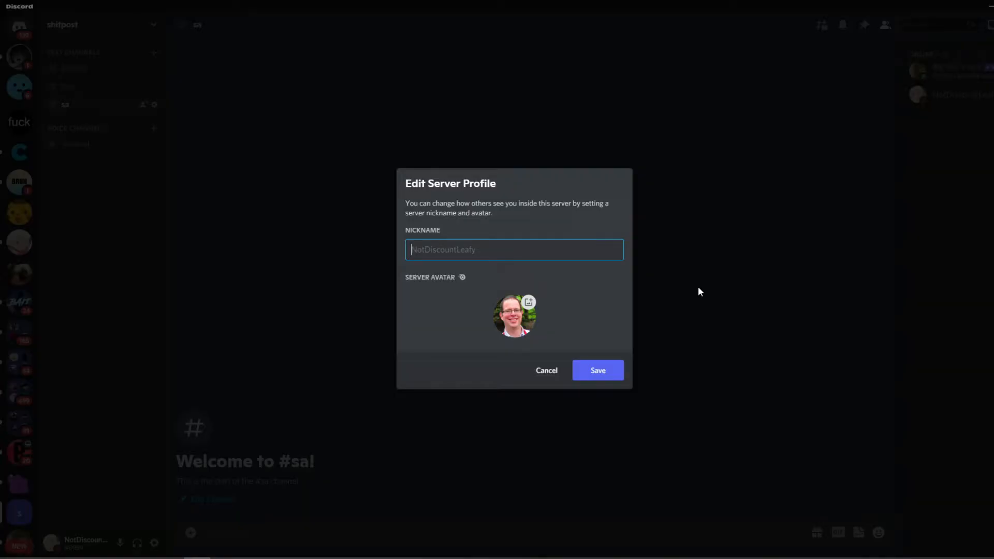
pyautogui.write('Josh')
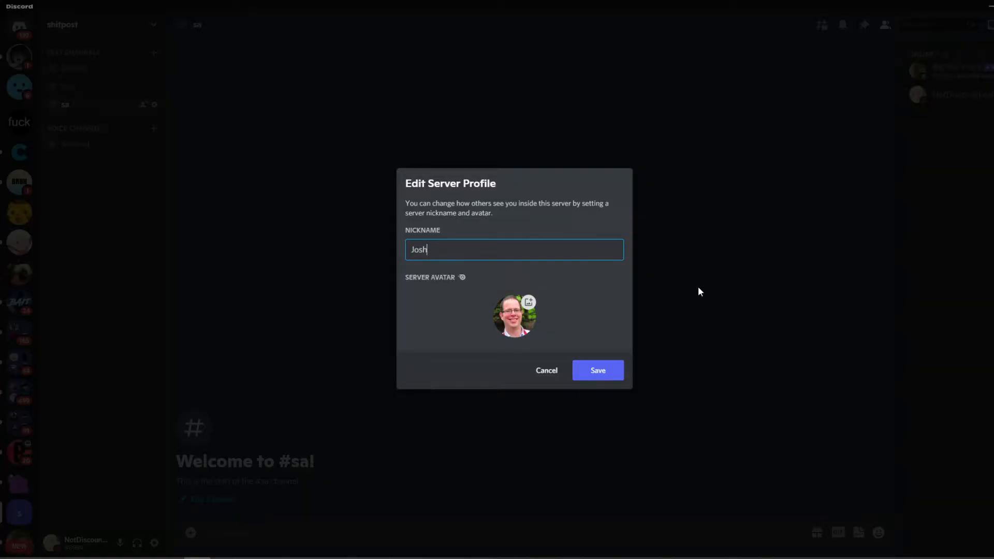
pyautogui.click(596, 371)
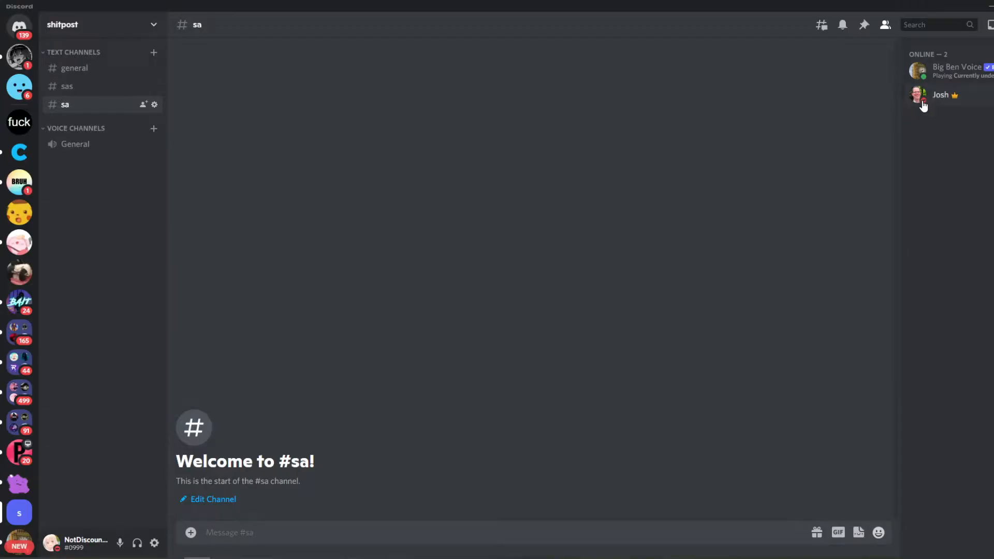
# Step: View your own Josh profile card showing the new photo avatar in shitpost
pyautogui.click(941, 96)
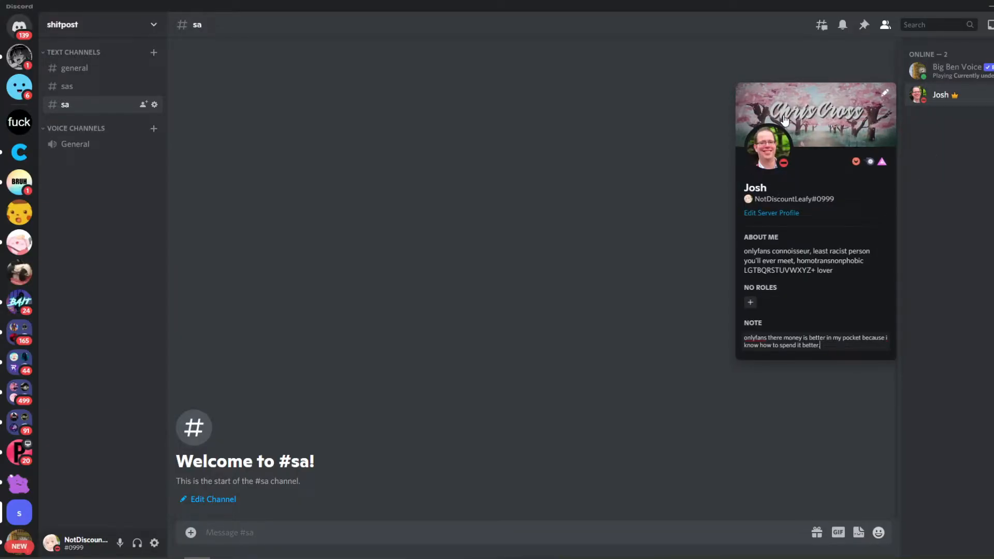
pyautogui.moveTo(746, 204)
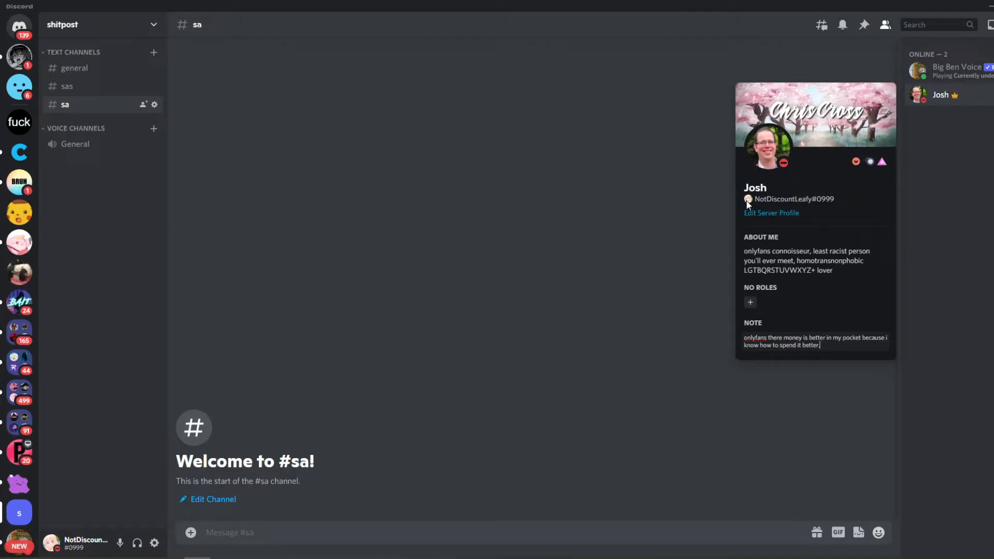
pyautogui.moveTo(765, 211)
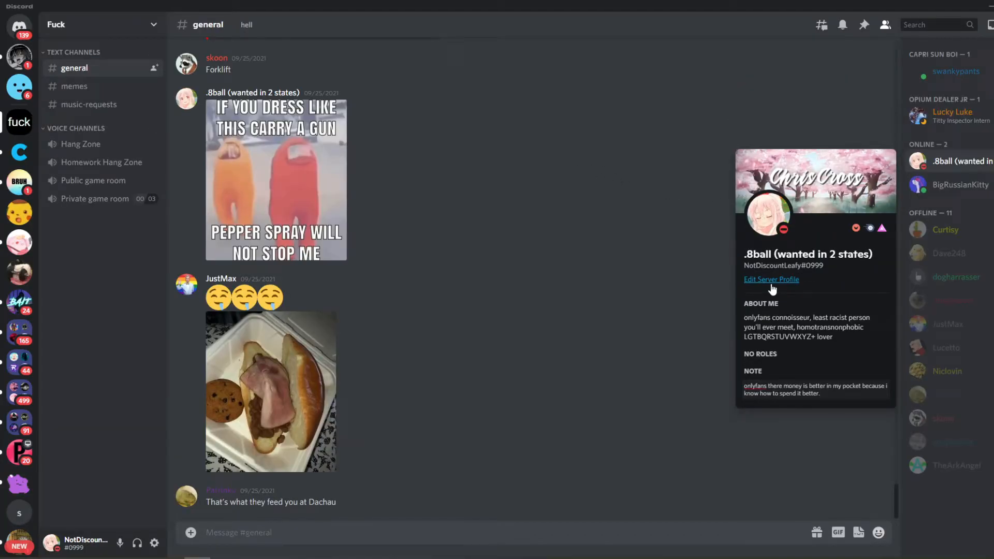
# Step: Save a new cropped avatar for the Fuck server, leaving the '.8ball' nickname unchanged
pyautogui.click(770, 279)
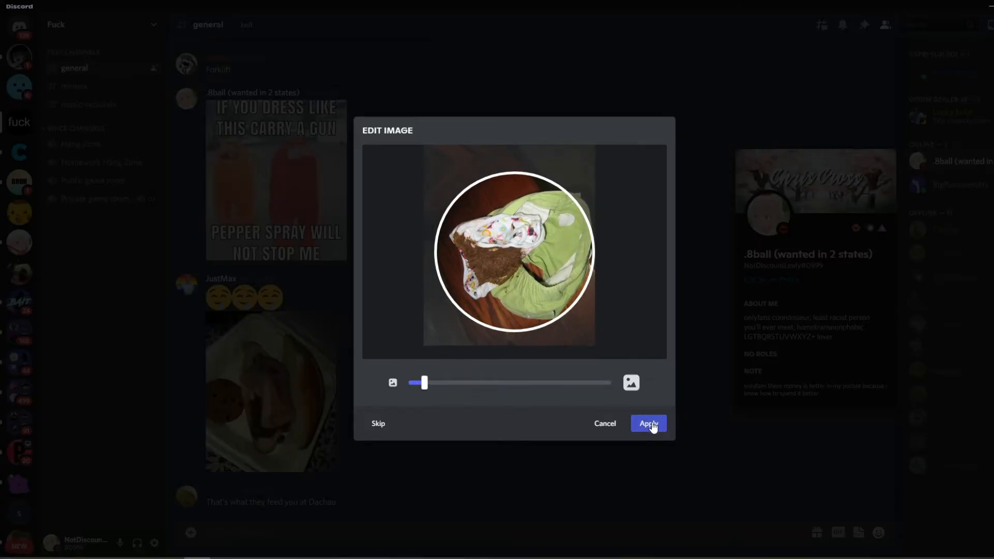
pyautogui.click(648, 424)
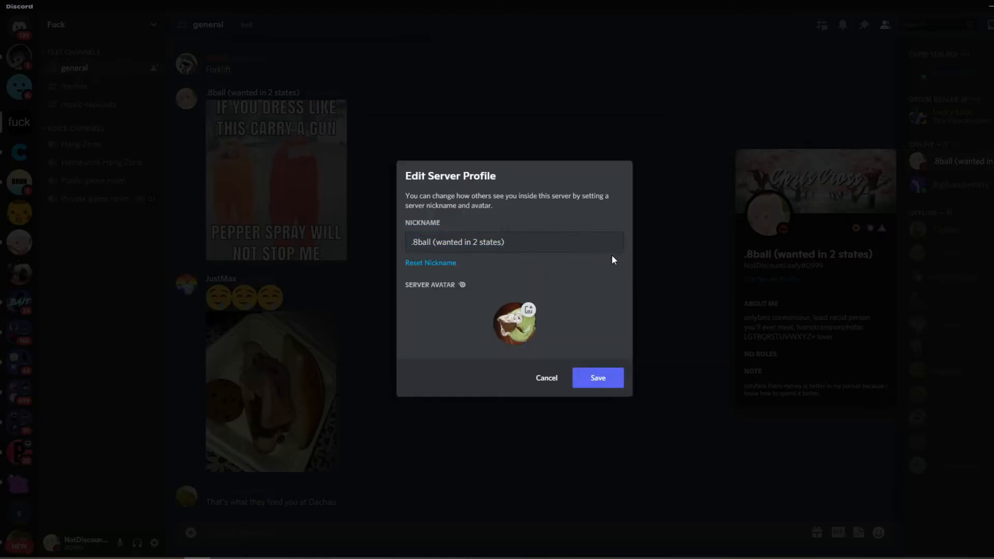
pyautogui.click(546, 376)
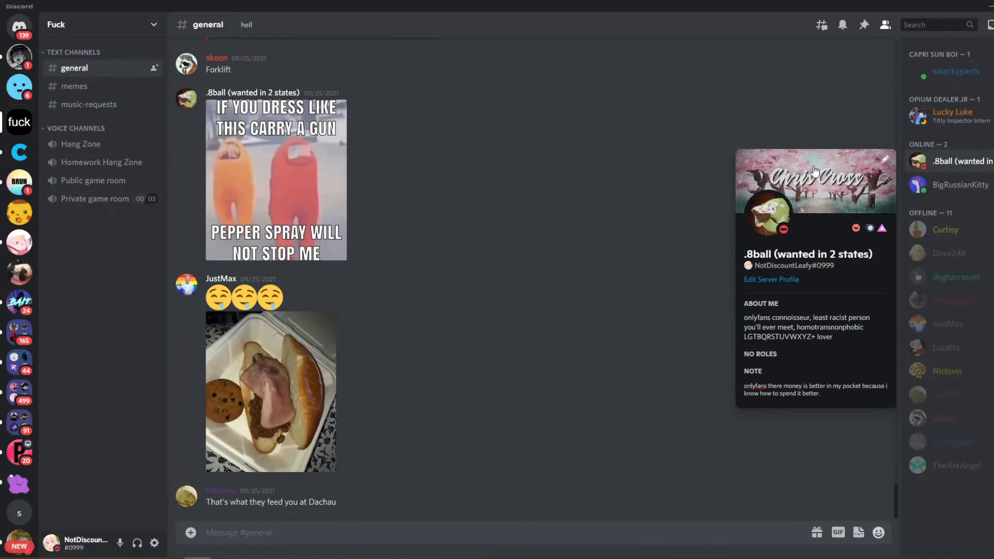
pyautogui.moveTo(767, 215)
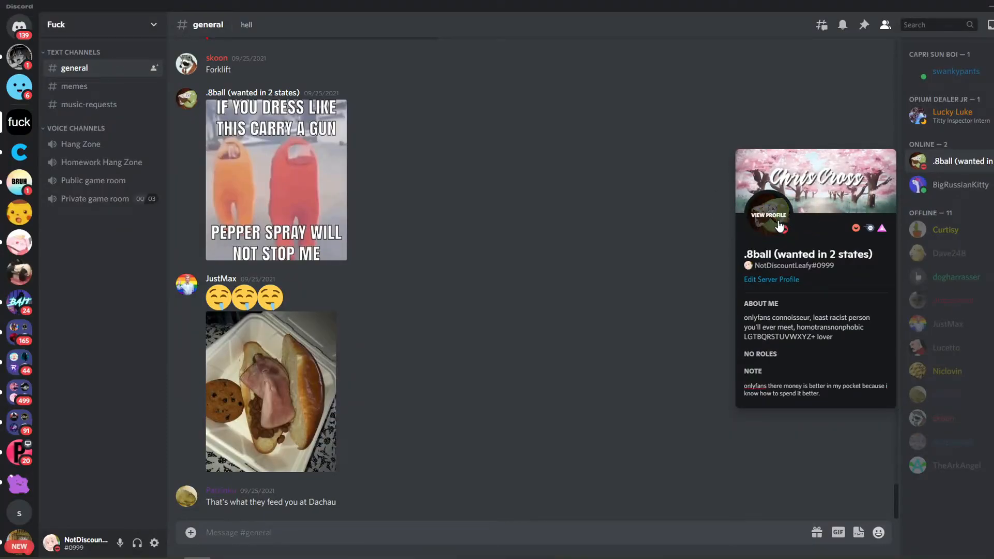
pyautogui.moveTo(747, 269)
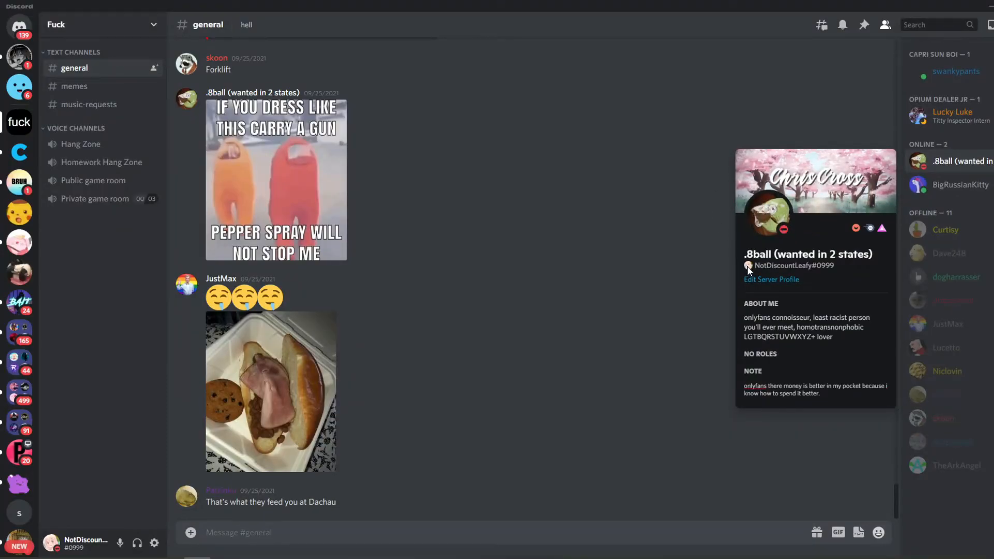
pyautogui.moveTo(878, 272)
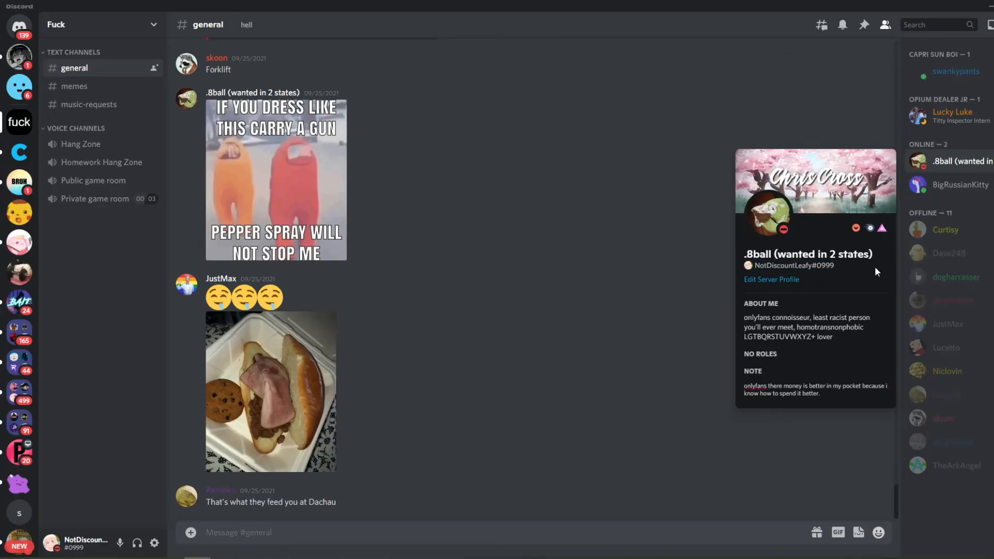